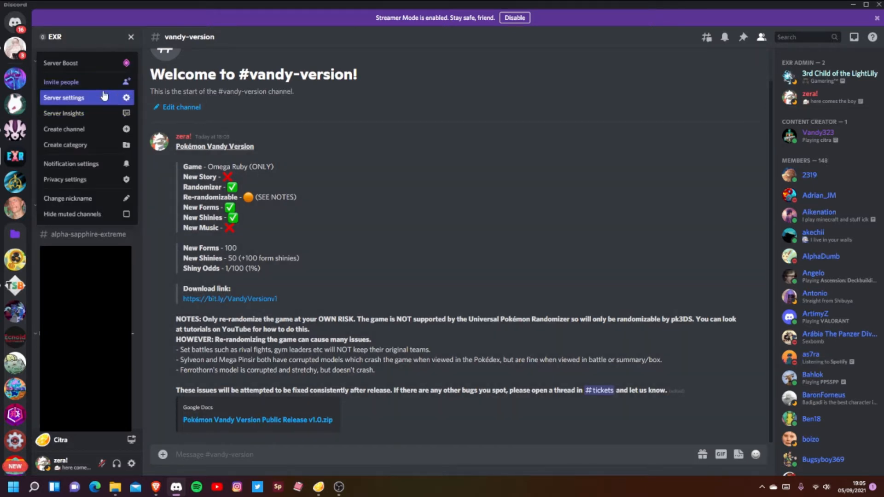
- Dismiss the server menu and download Pokémon Vandy Version v1.0 via the bit.ly link
{"action": "left_click", "coordinate": [64, 98]}
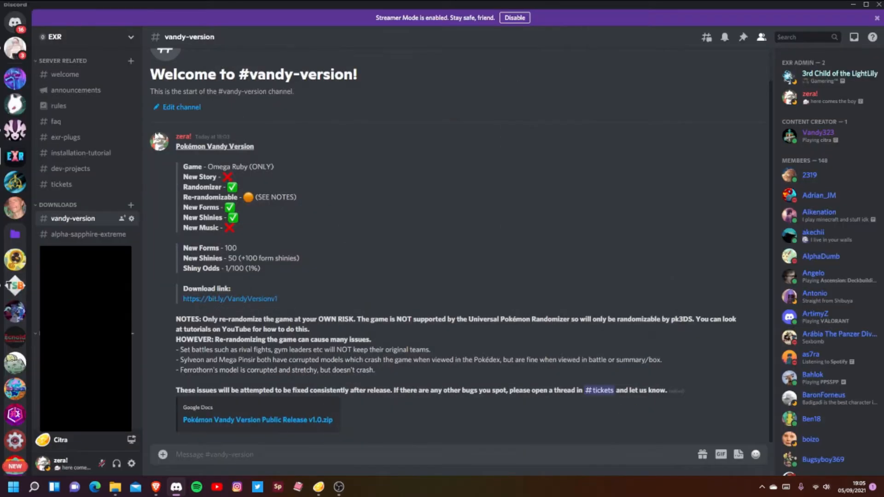
{"action": "mouse_move", "coordinate": [81, 52]}
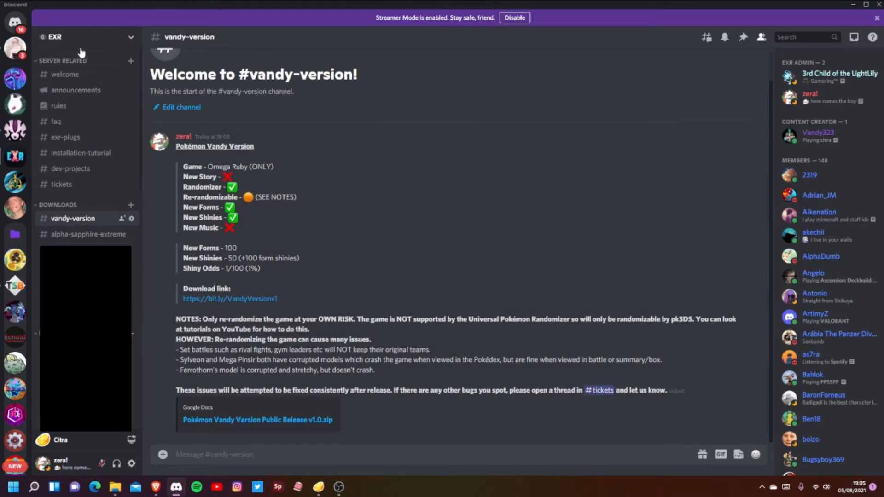
{"action": "mouse_move", "coordinate": [53, 205]}
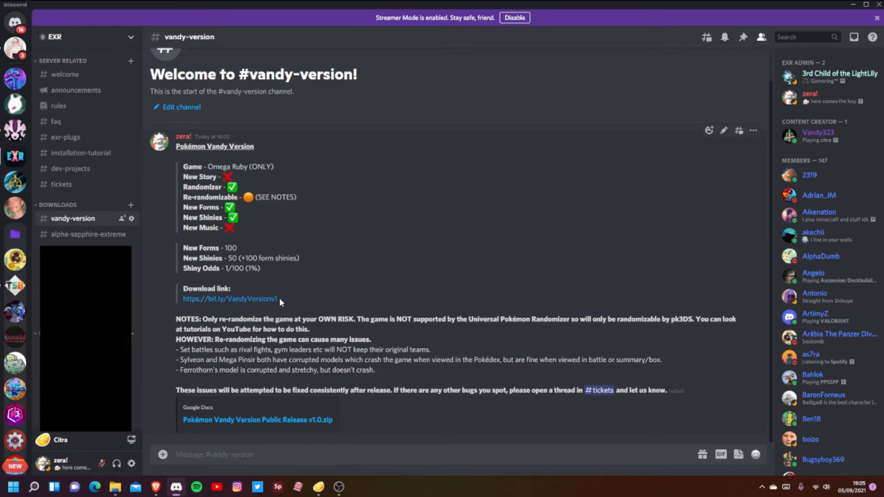
{"action": "left_click", "coordinate": [258, 419]}
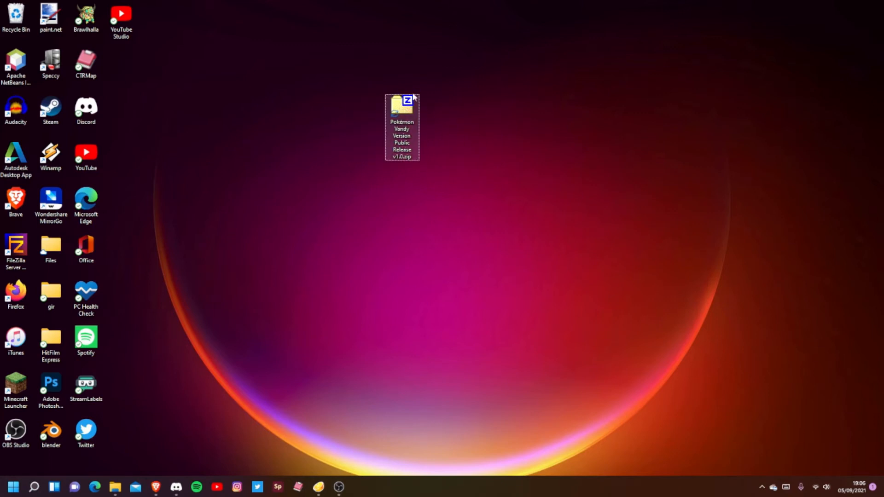
- Extract the Pokémon Vandy Version zip to its default desktop folder with Extract All
{"action": "right_click", "coordinate": [402, 113]}
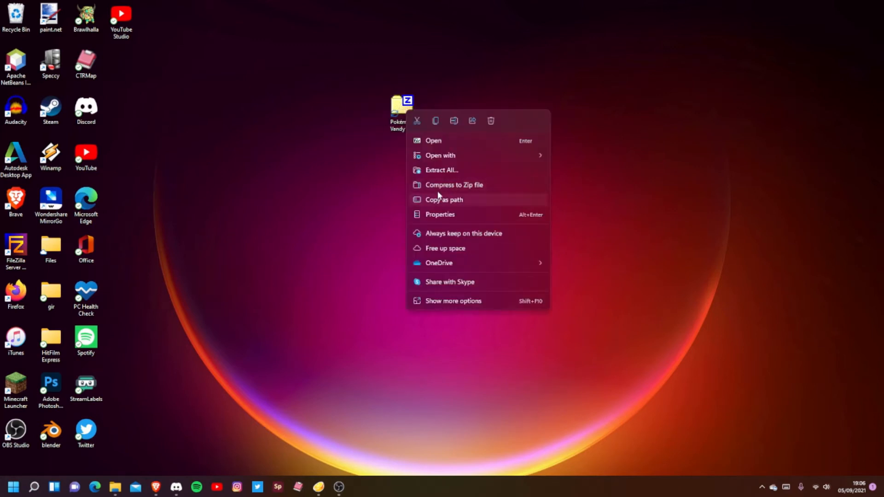
{"action": "left_click", "coordinate": [441, 170]}
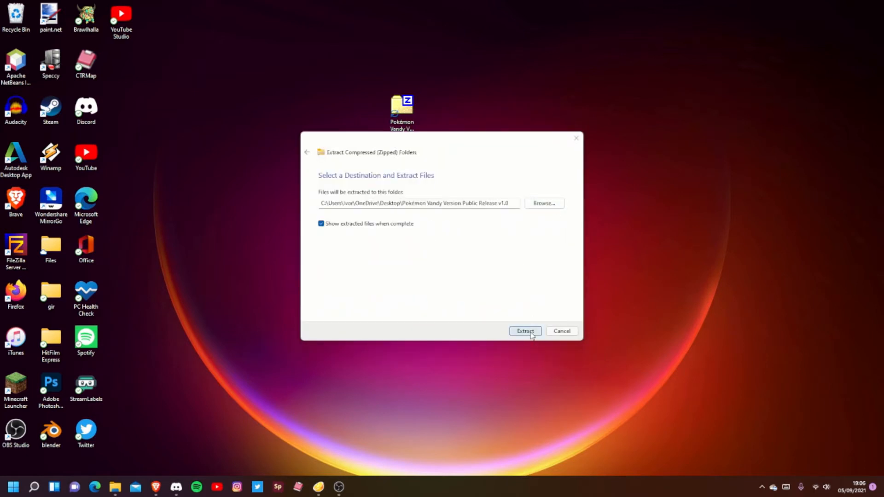
{"action": "mouse_move", "coordinate": [480, 245]}
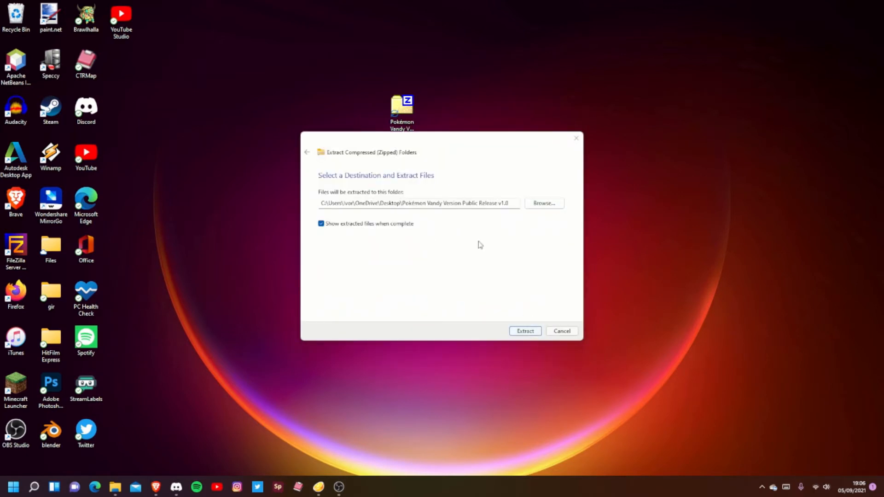
{"action": "mouse_move", "coordinate": [529, 252]}
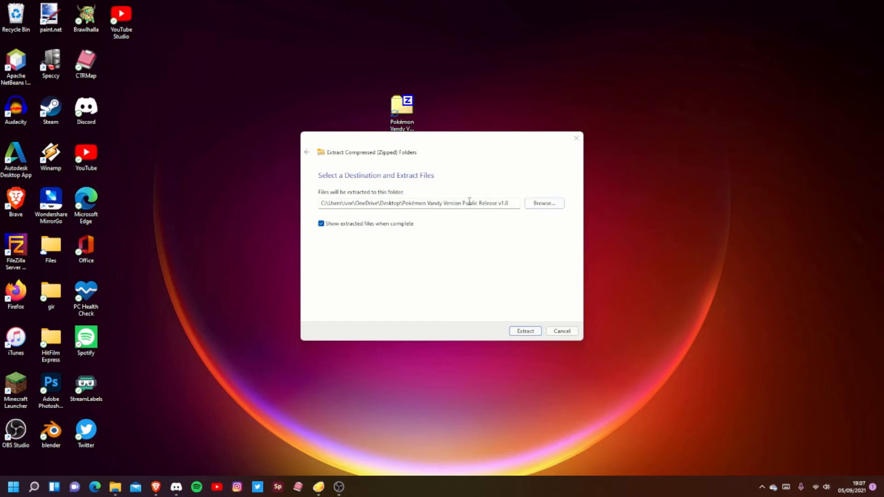
{"action": "left_click", "coordinate": [524, 331]}
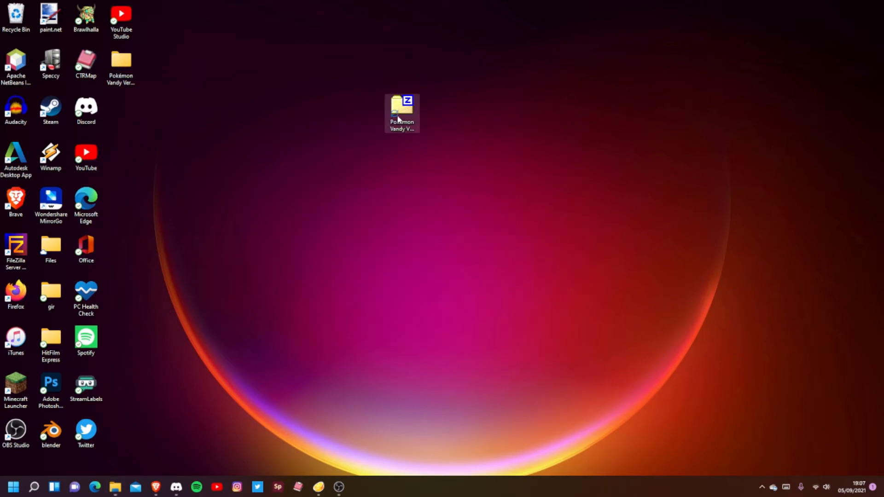
{"action": "double_click", "coordinate": [402, 112]}
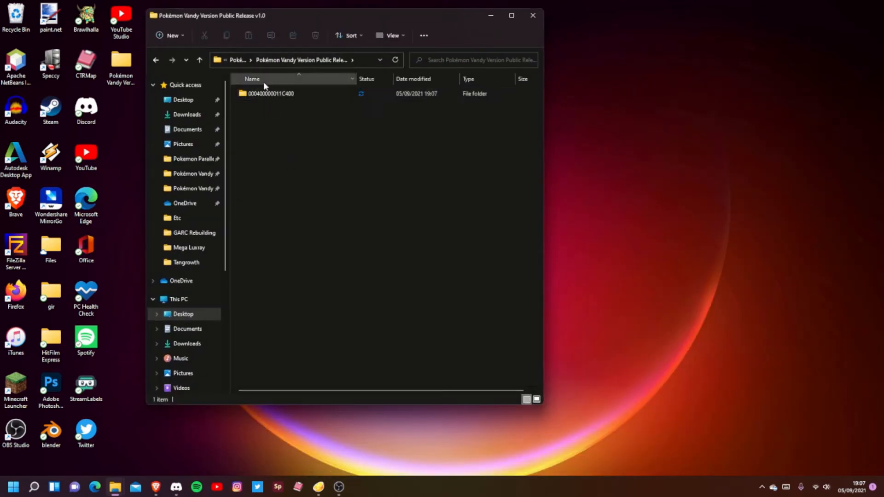
{"action": "mouse_move", "coordinate": [248, 95]}
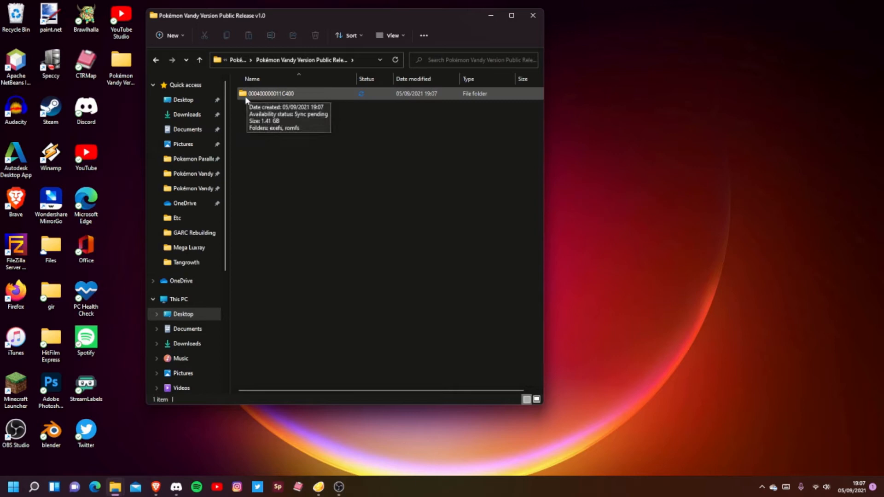
{"action": "mouse_move", "coordinate": [269, 103]}
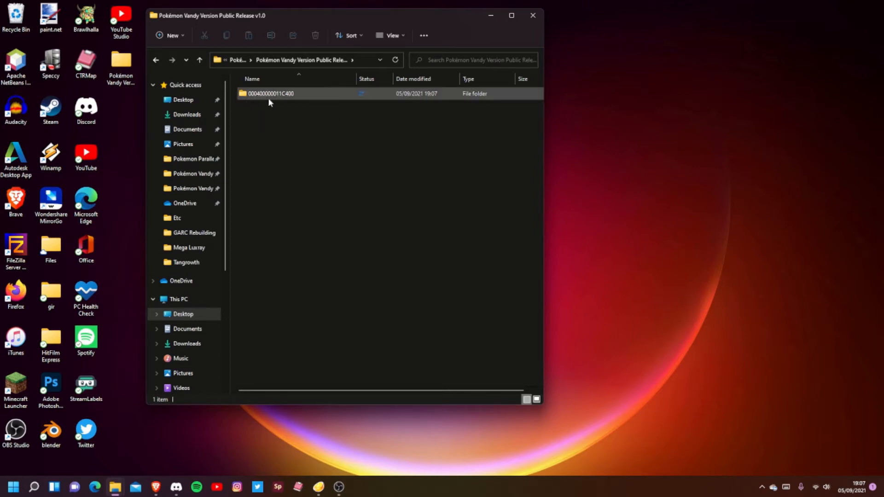
{"action": "left_click", "coordinate": [270, 93]}
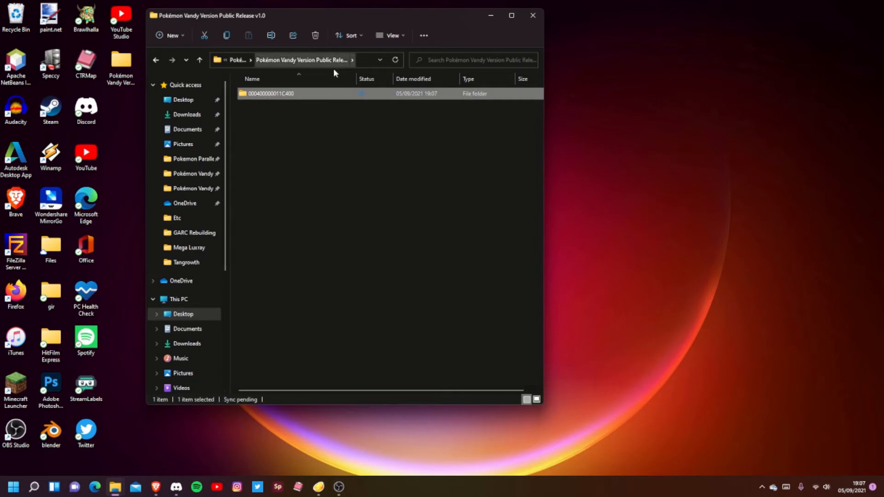
{"action": "mouse_move", "coordinate": [310, 96]}
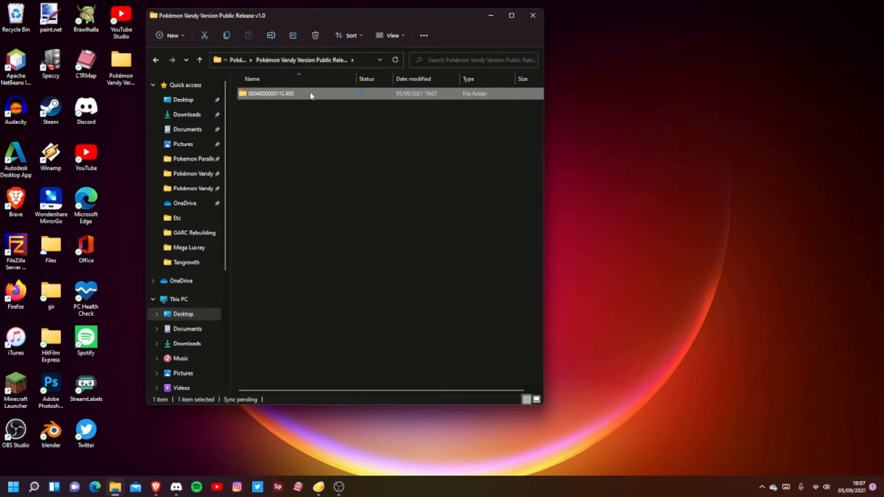
{"action": "double_click", "coordinate": [269, 93]}
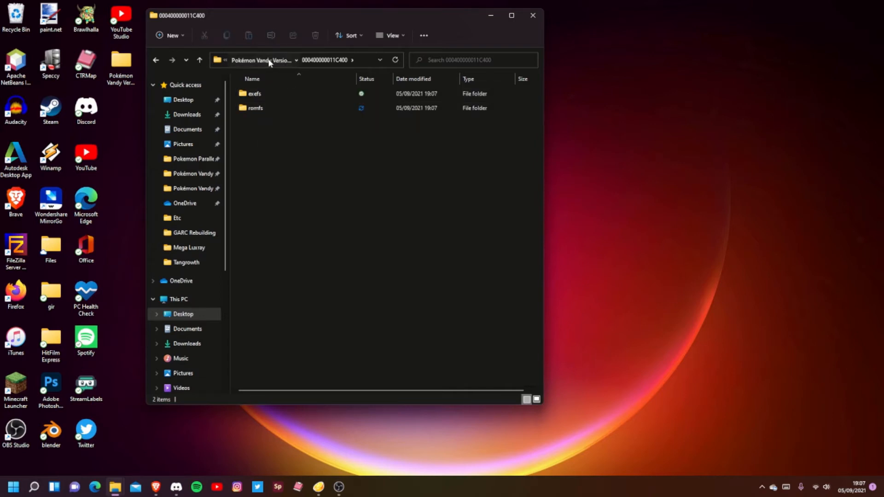
{"action": "left_click", "coordinate": [200, 60]}
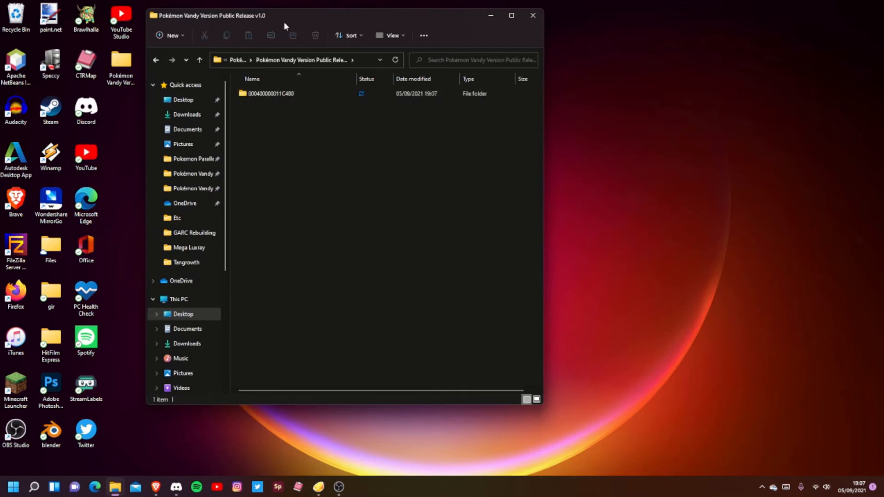
{"action": "mouse_move", "coordinate": [270, 73]}
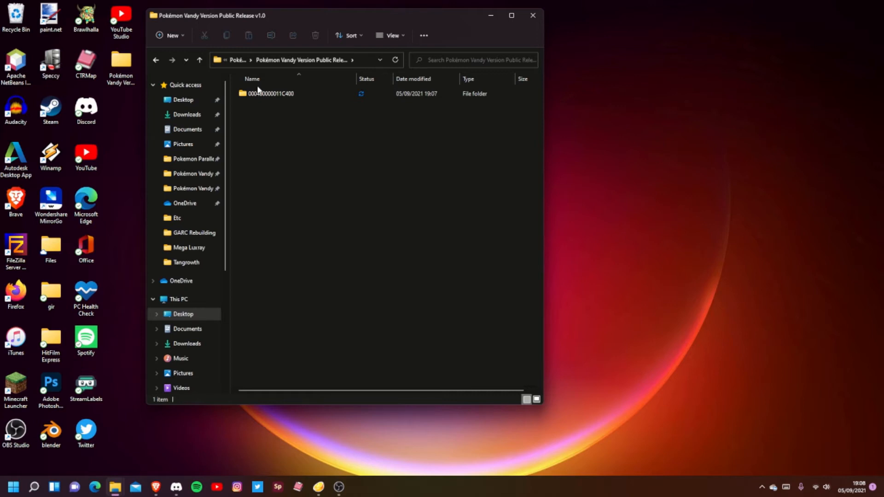
{"action": "left_click", "coordinate": [270, 93]}
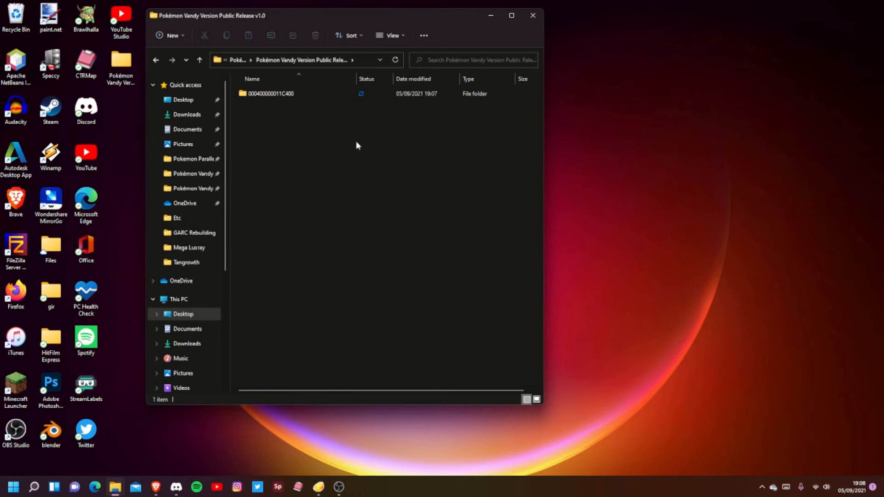
{"action": "mouse_move", "coordinate": [355, 139]}
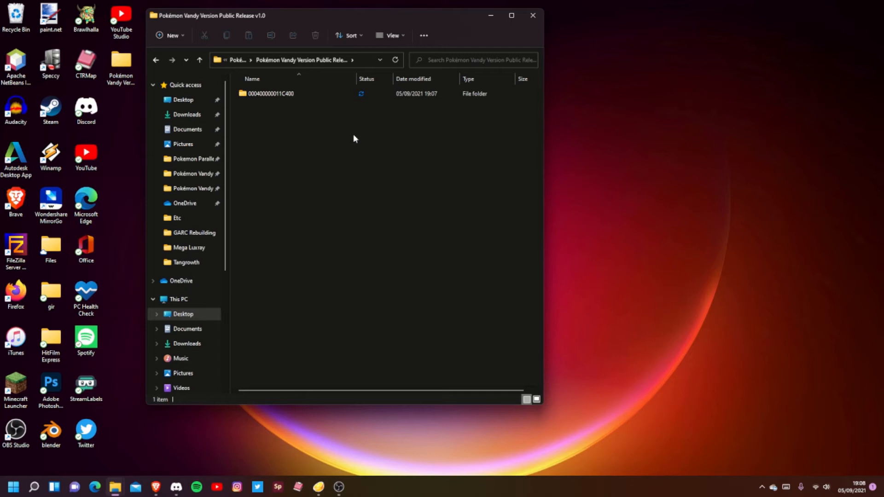
{"action": "mouse_move", "coordinate": [305, 117]}
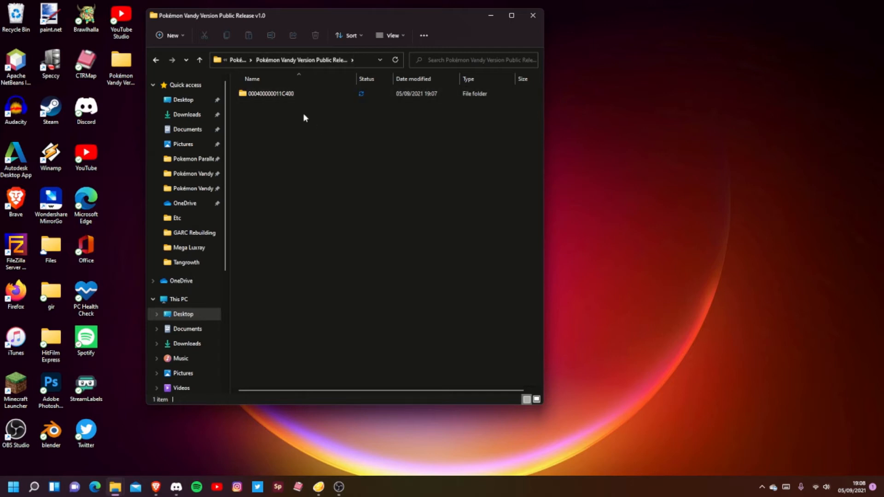
{"action": "mouse_move", "coordinate": [319, 487]}
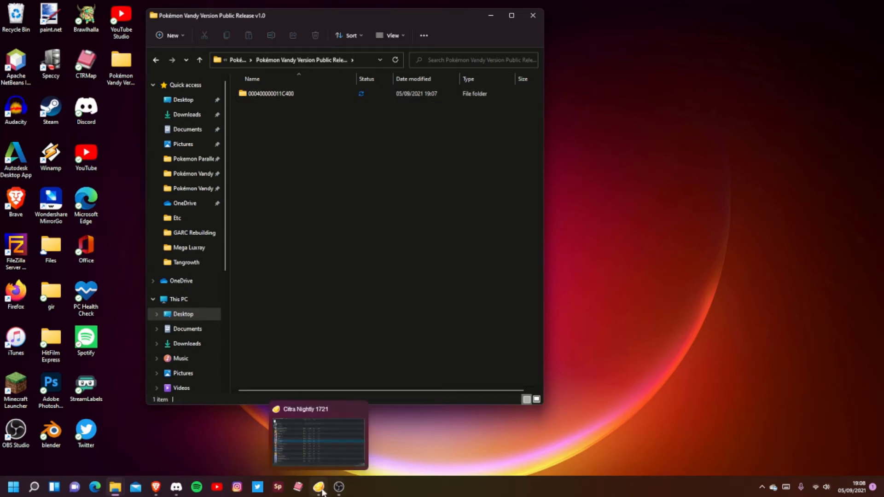
{"action": "left_click", "coordinate": [319, 437]}
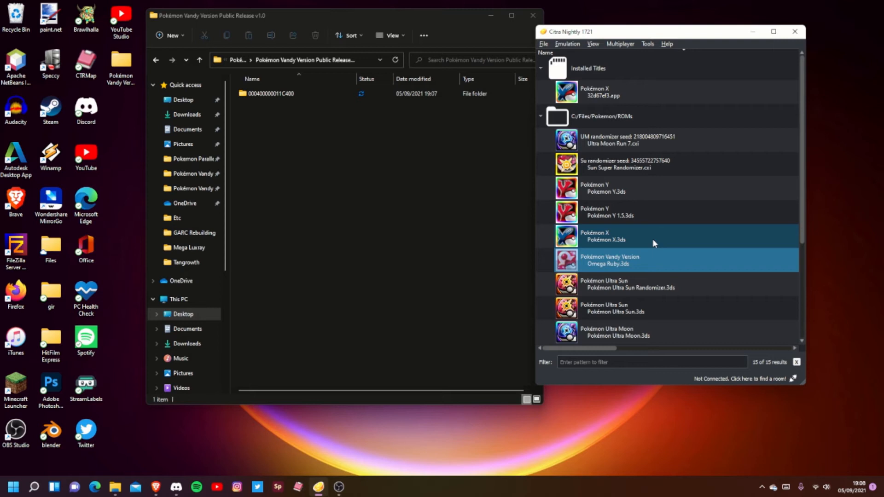
{"action": "right_click", "coordinate": [625, 259]}
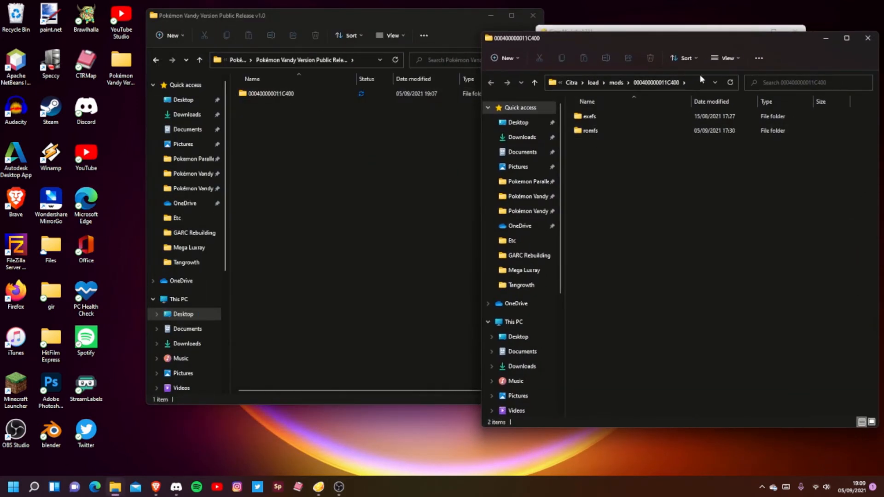
{"action": "double_click", "coordinate": [270, 93]}
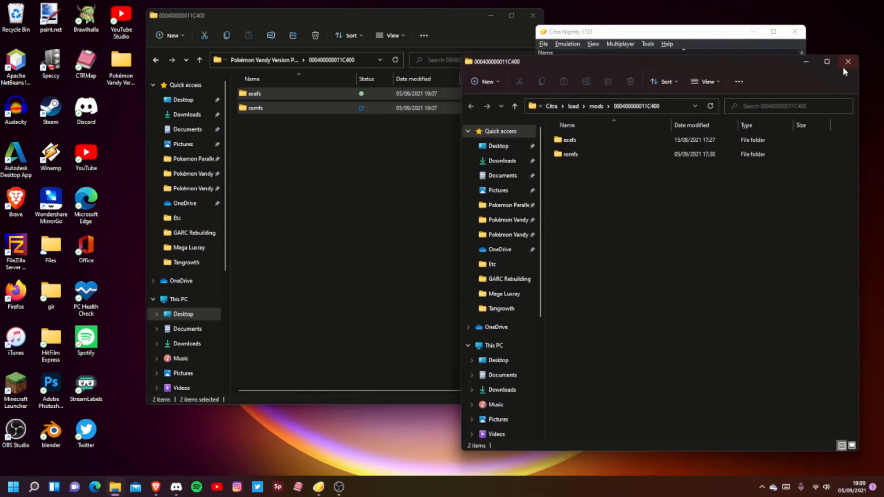
{"action": "left_click", "coordinate": [848, 61]}
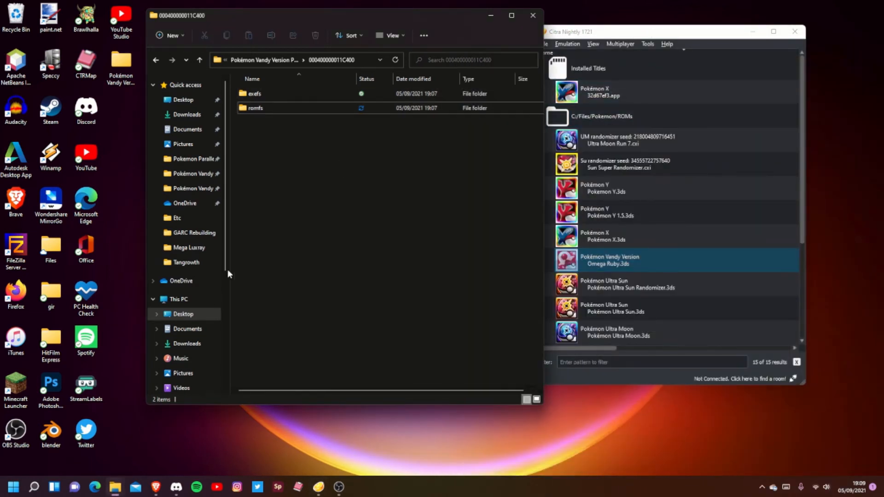
{"action": "mouse_move", "coordinate": [261, 187]}
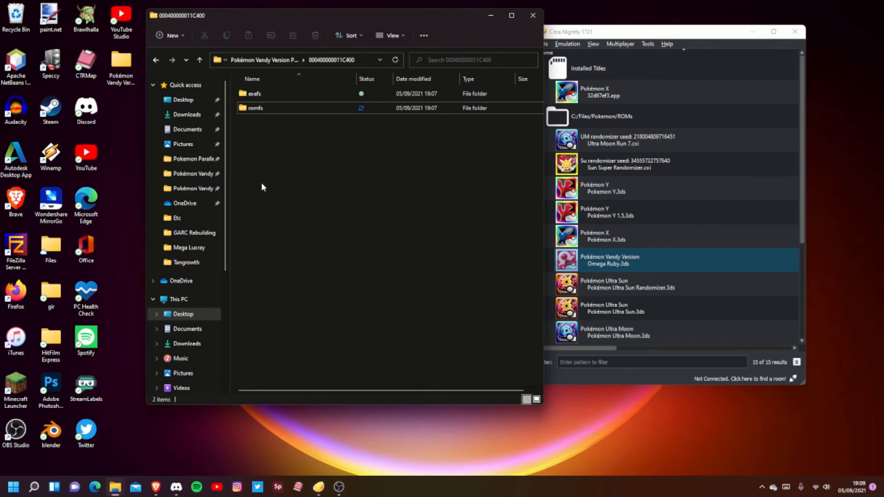
{"action": "mouse_move", "coordinate": [706, 38]}
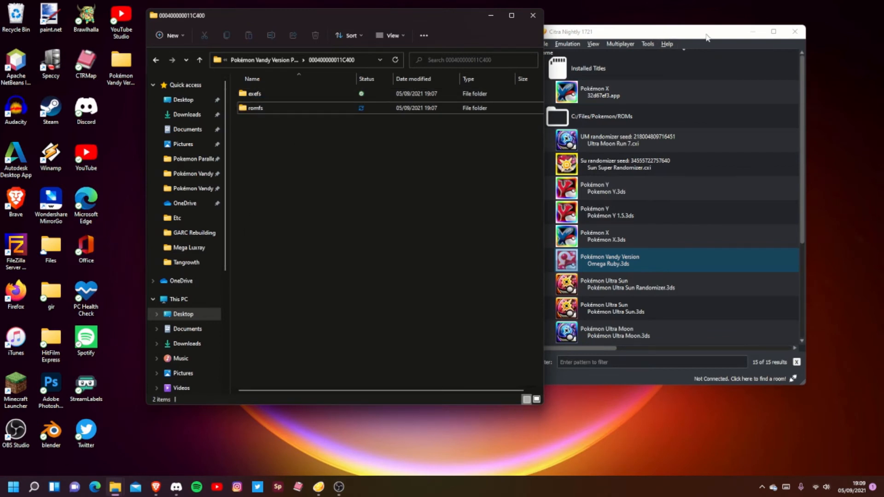
{"action": "mouse_move", "coordinate": [345, 268]}
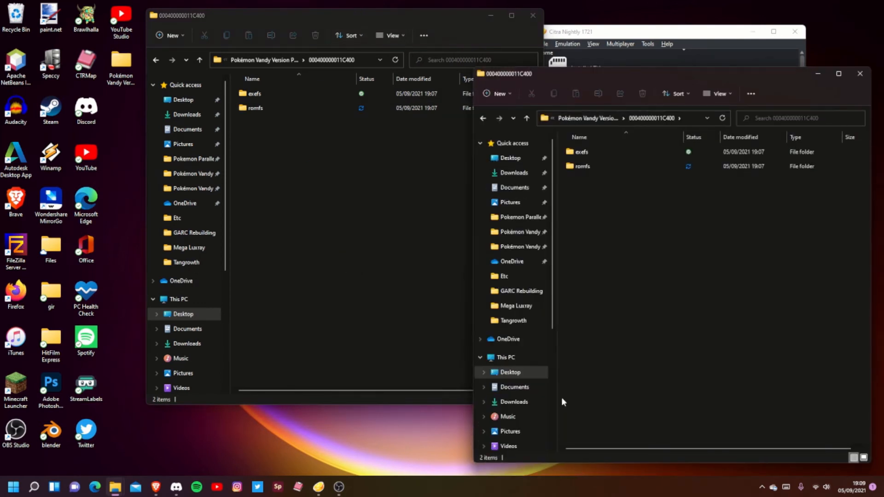
- Browse to luma\titles on the 3DS (E:) card, then return to the release folder
{"action": "scroll", "scroll_direction": "down", "scroll_amount": 3}
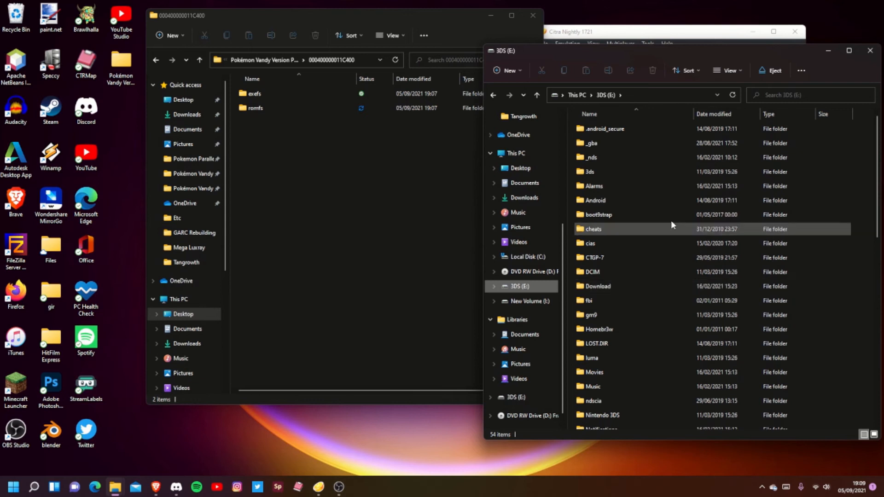
{"action": "left_click", "coordinate": [606, 343]}
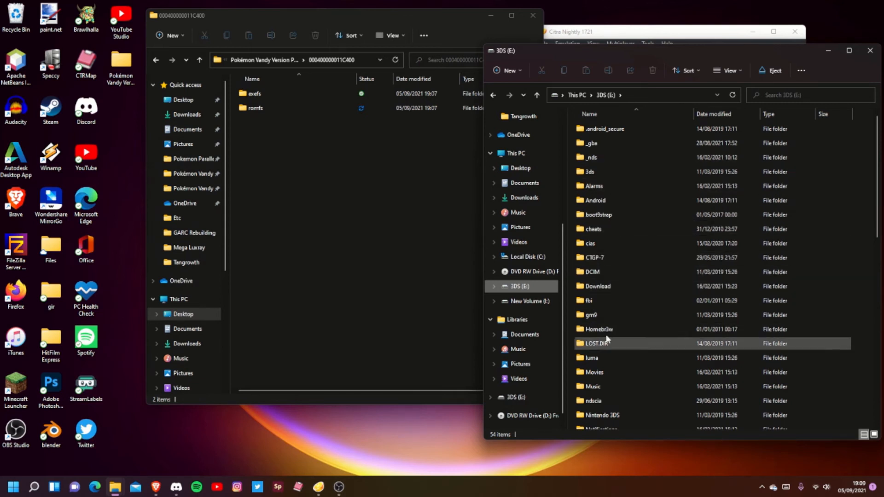
{"action": "double_click", "coordinate": [591, 357]}
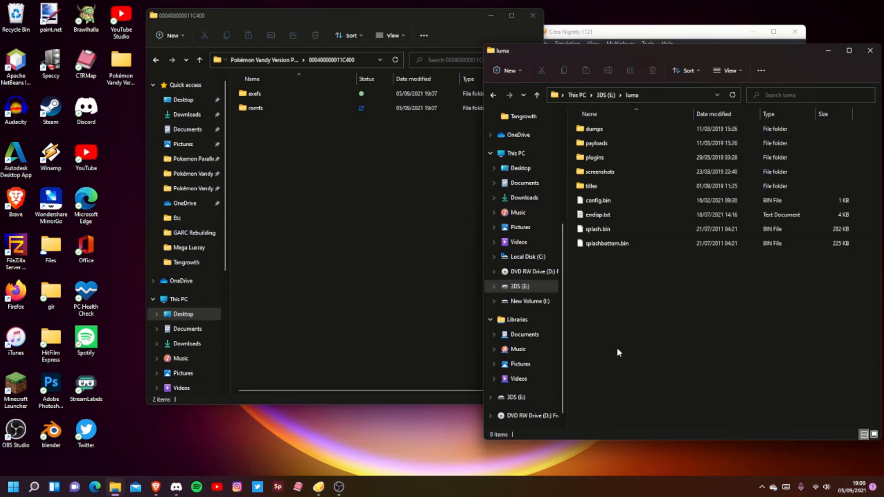
{"action": "double_click", "coordinate": [590, 185]}
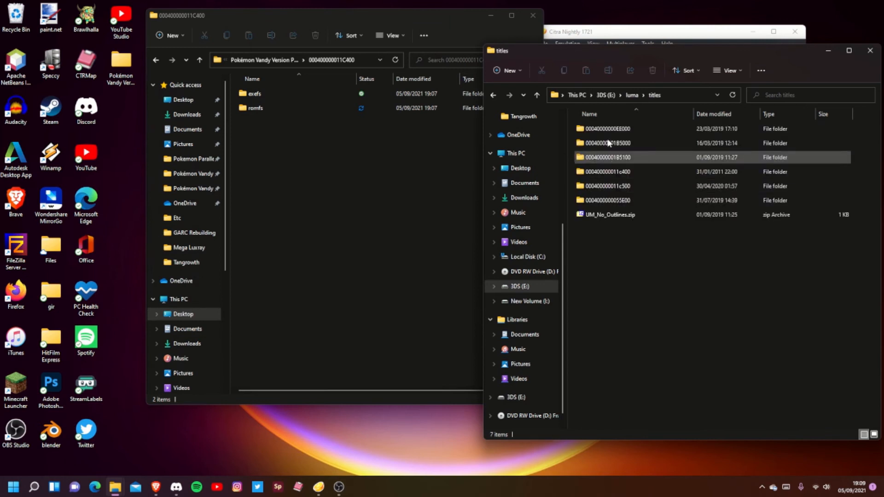
{"action": "left_click", "coordinate": [608, 171]}
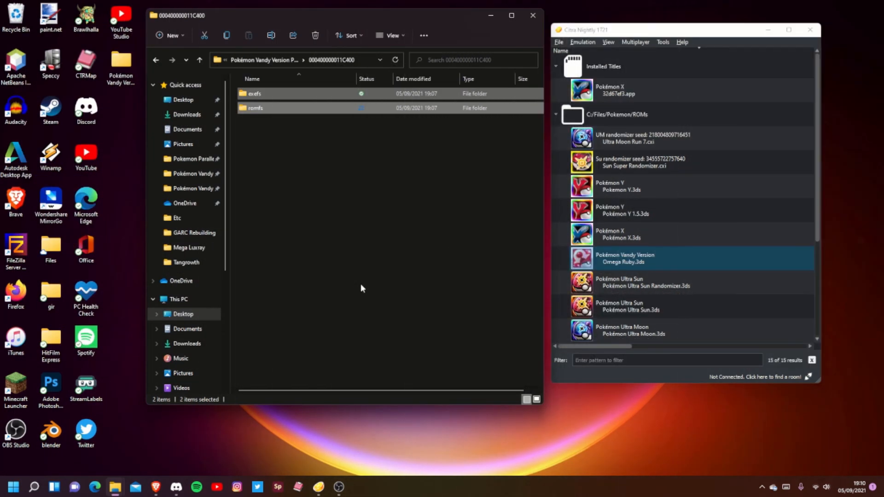
{"action": "mouse_move", "coordinate": [293, 166]}
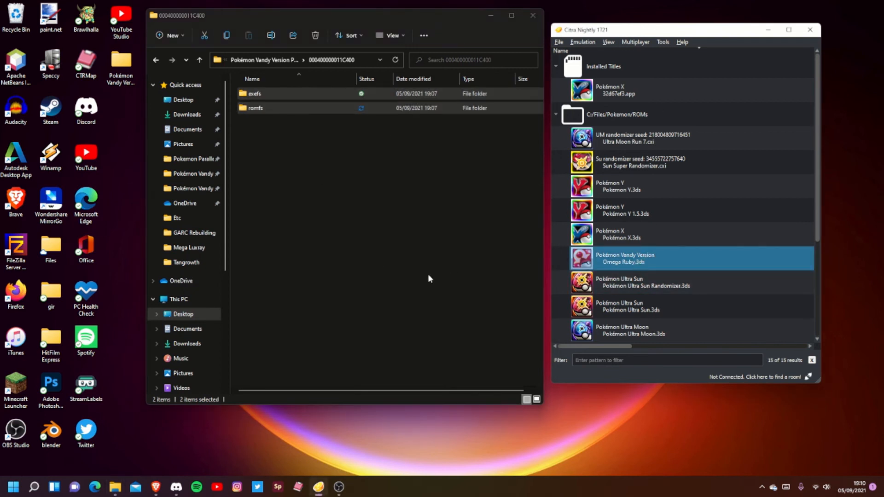
{"action": "mouse_move", "coordinate": [361, 303]}
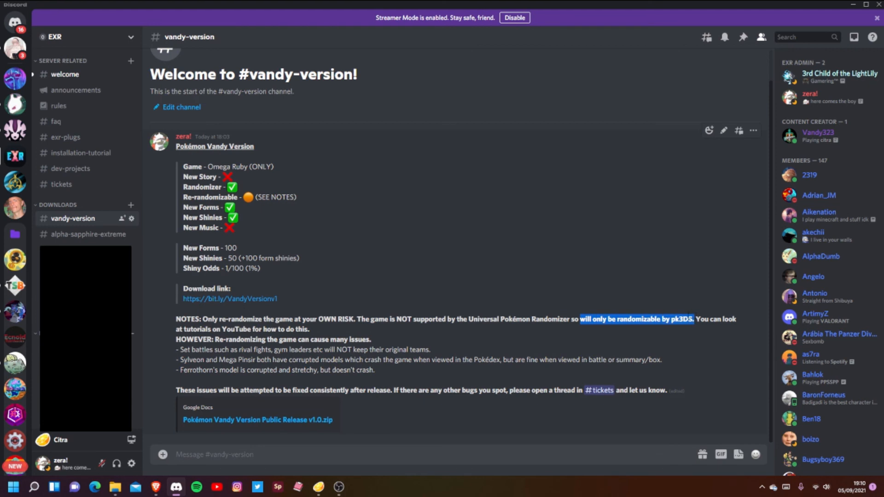
{"action": "mouse_move", "coordinate": [753, 253]}
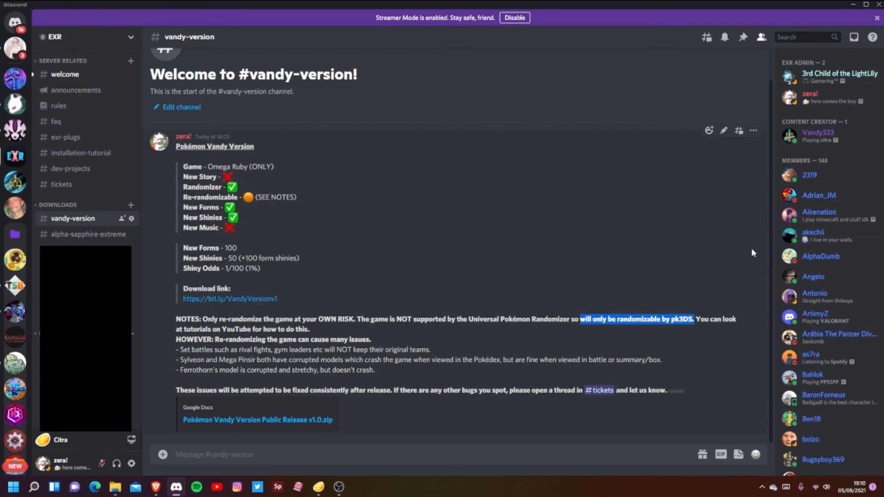
{"action": "mouse_move", "coordinate": [751, 253]}
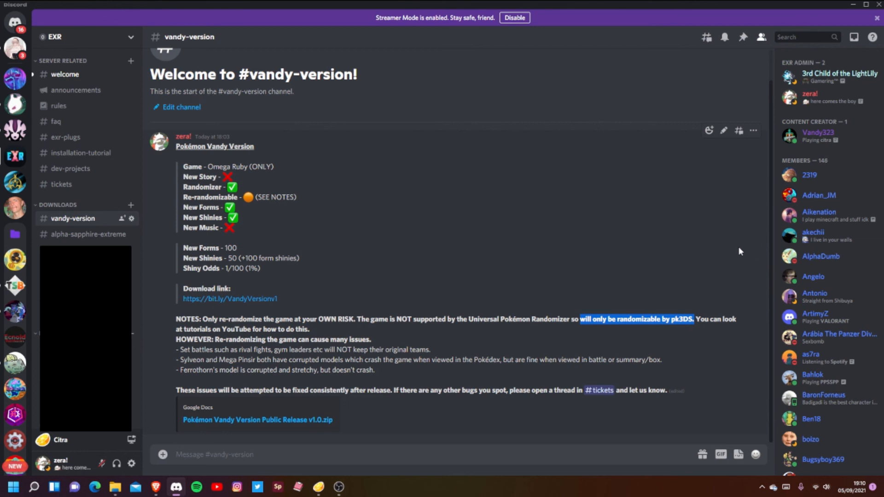
{"action": "mouse_move", "coordinate": [740, 251]}
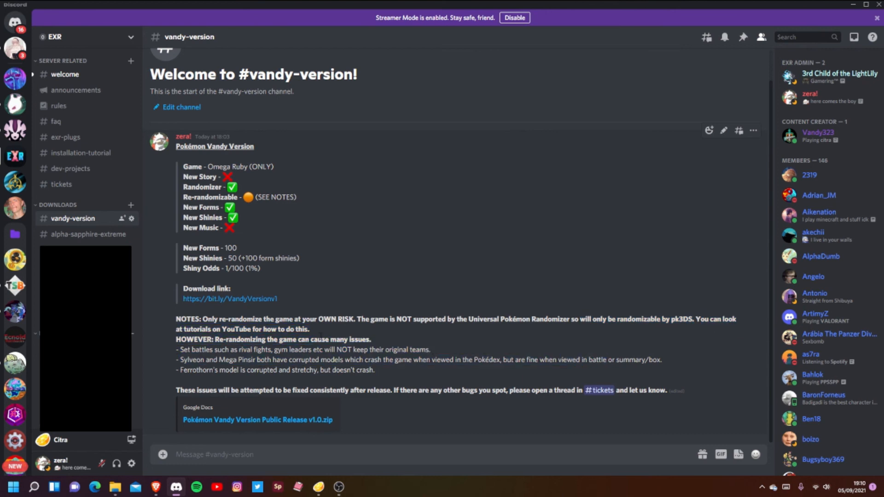
{"action": "mouse_move", "coordinate": [330, 329]}
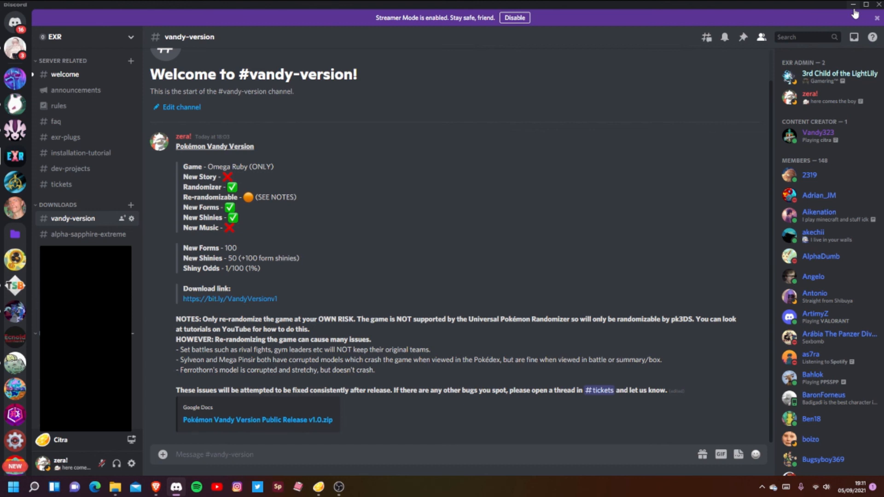
{"action": "mouse_move", "coordinate": [497, 417]}
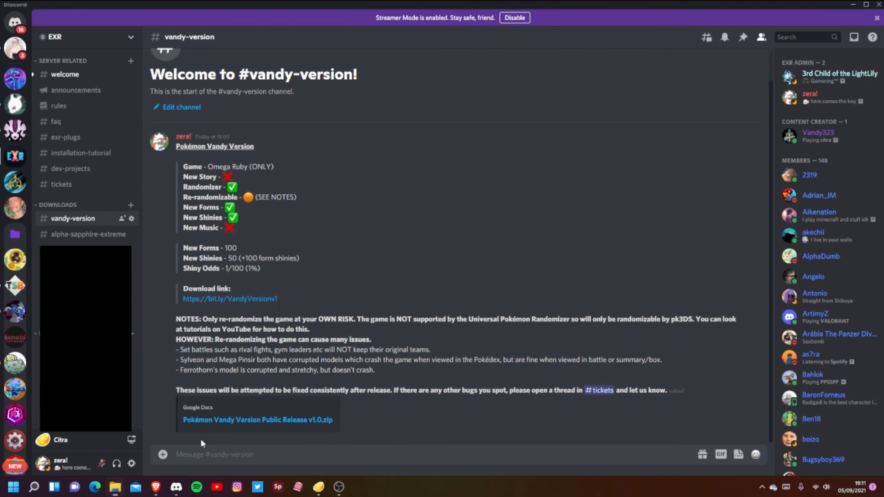
{"action": "left_click", "coordinate": [114, 487]}
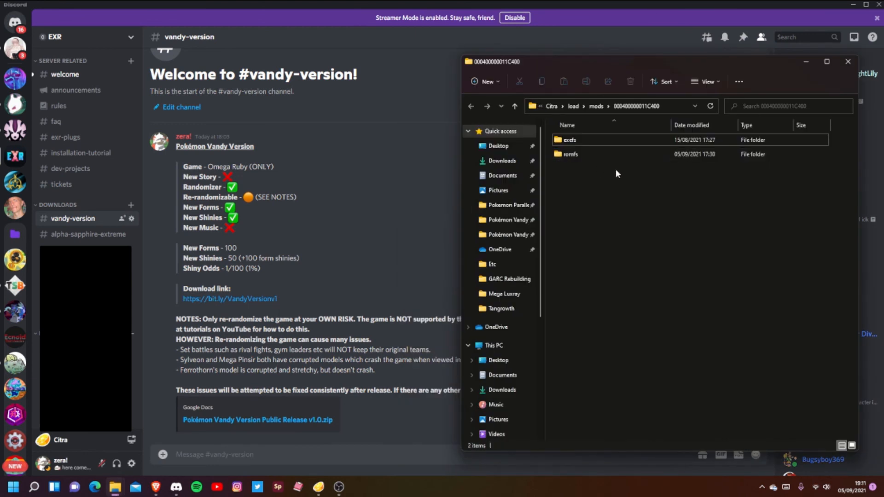
{"action": "mouse_move", "coordinate": [607, 178]}
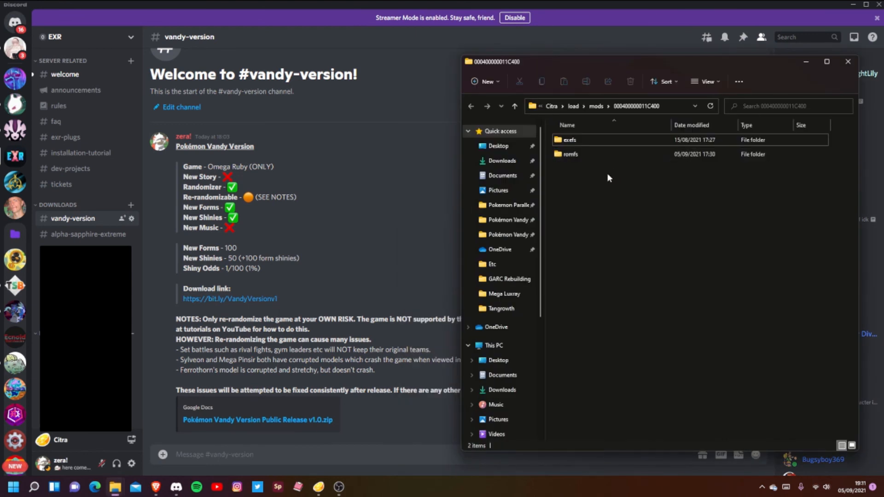